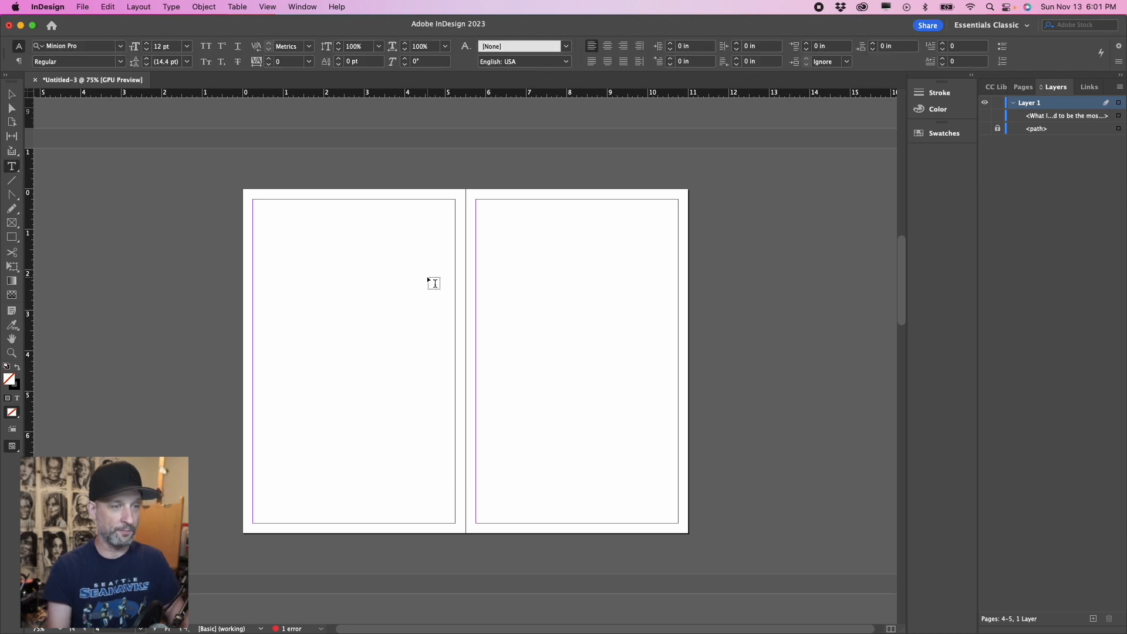
Draw an empty text frame mid-spread and widen it toward the right page by dragging its handles.
drag(331, 240, 574, 453)
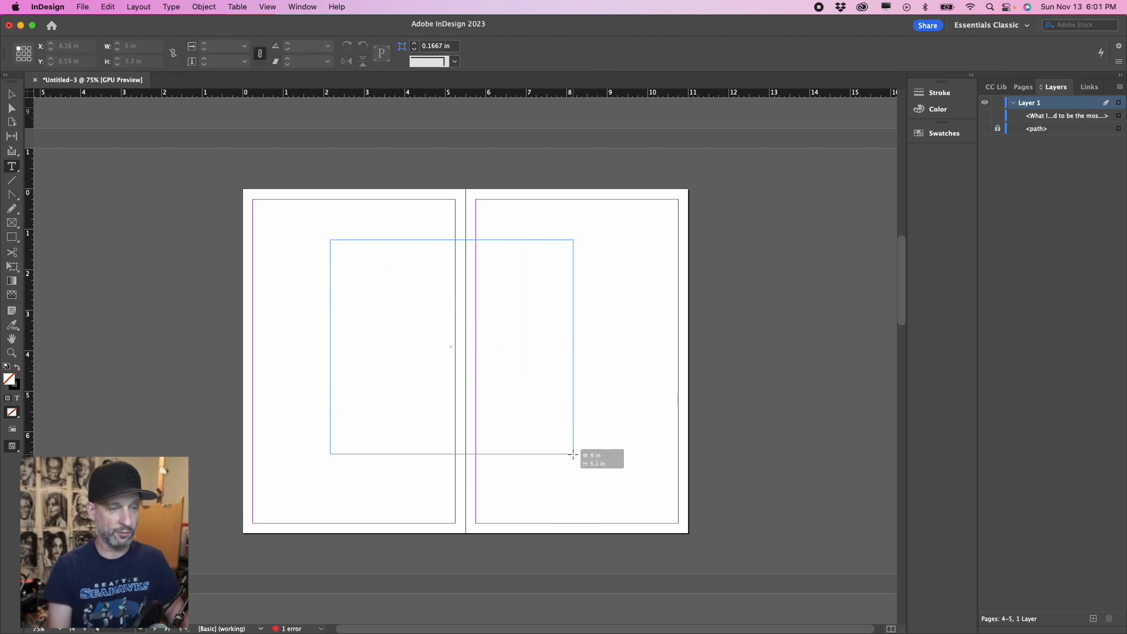
drag(571, 455, 543, 422)
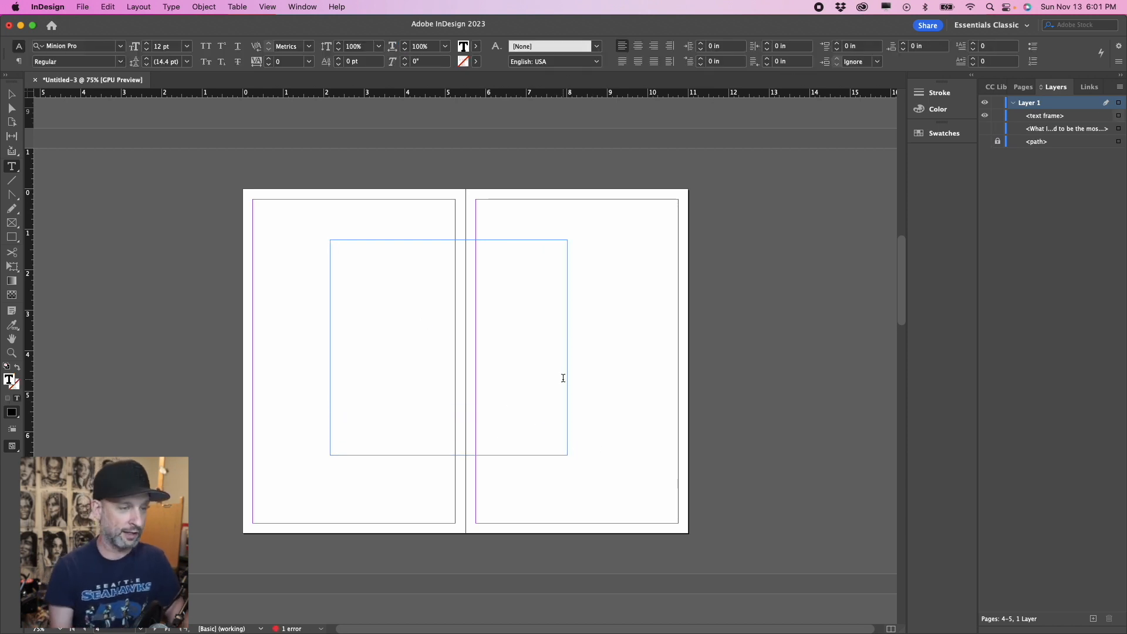
mouse_move(288, 440)
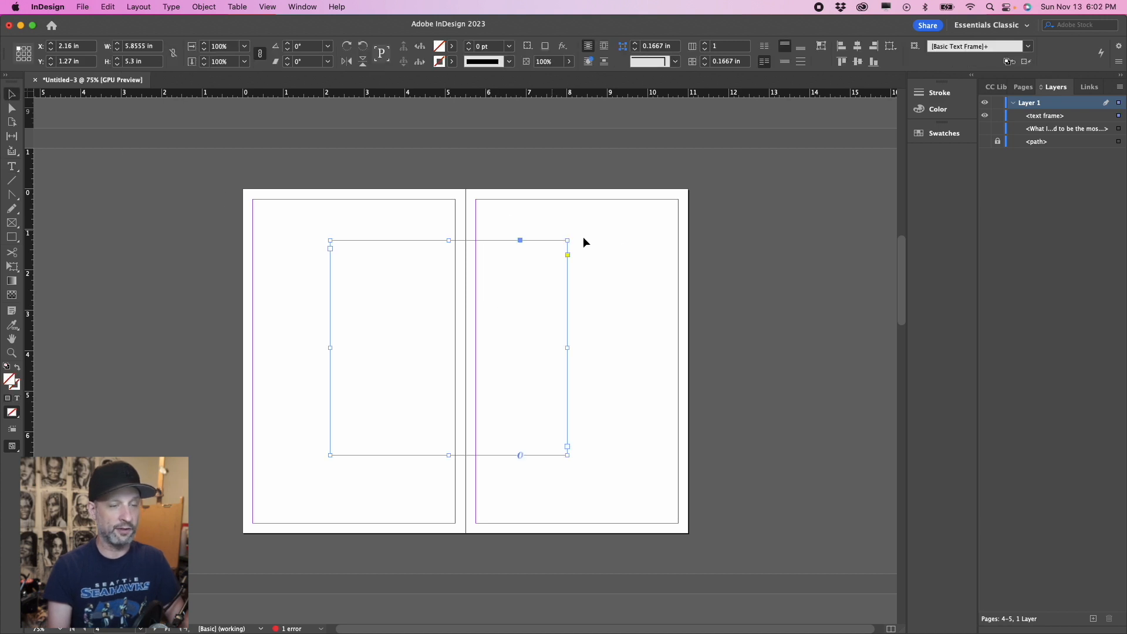
mouse_move(567, 238)
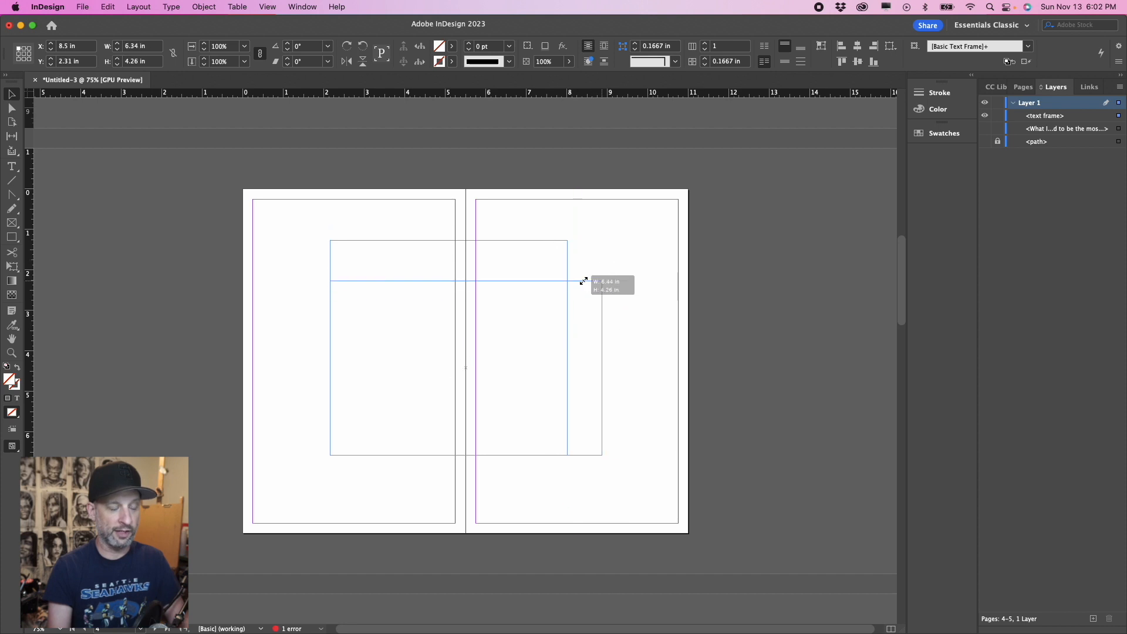
drag(582, 280, 416, 257)
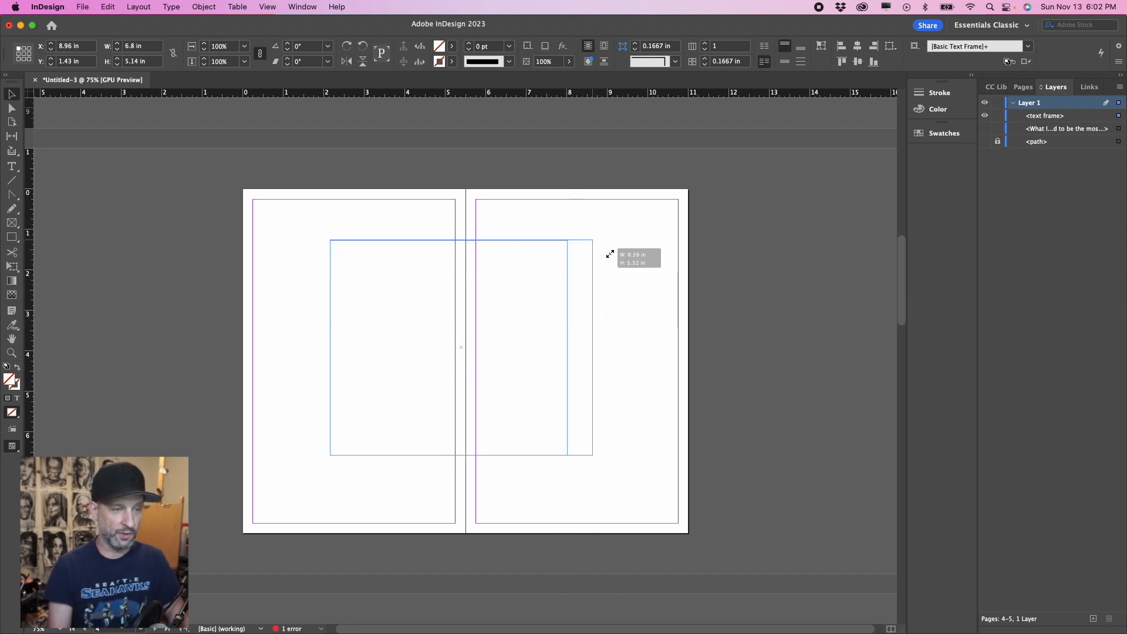
drag(609, 254, 581, 239)
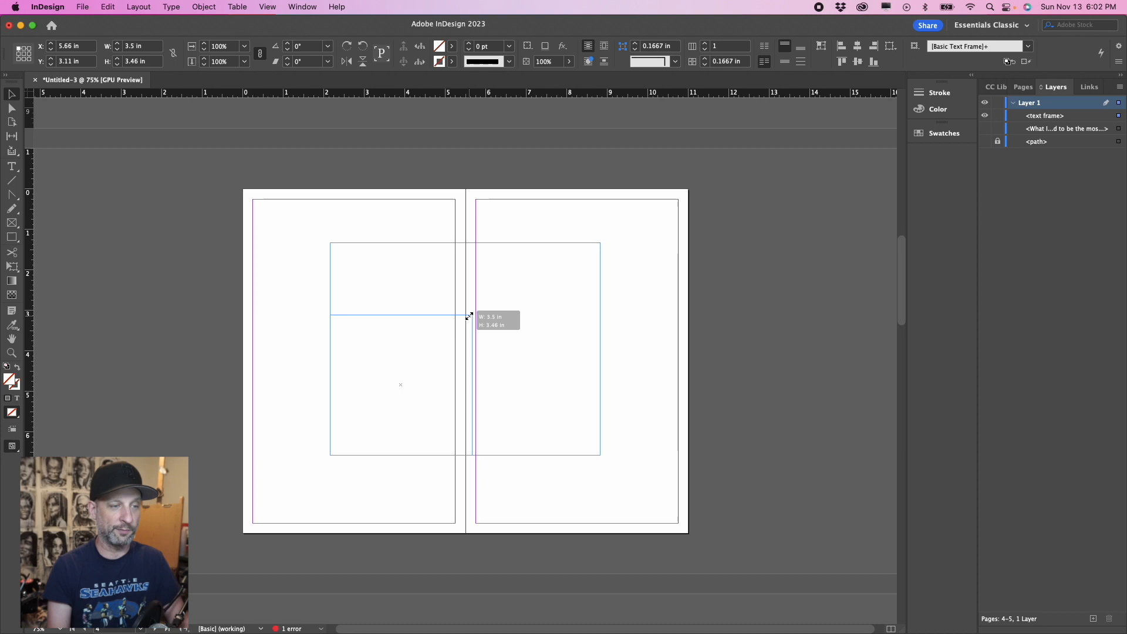
drag(469, 316, 594, 234)
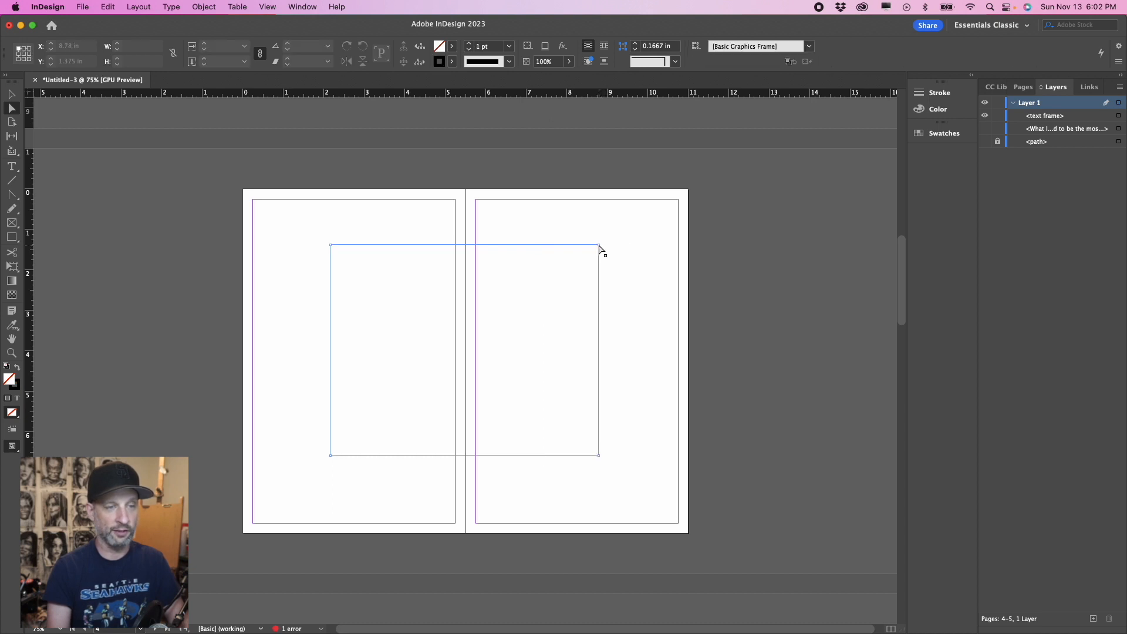
drag(600, 246, 421, 227)
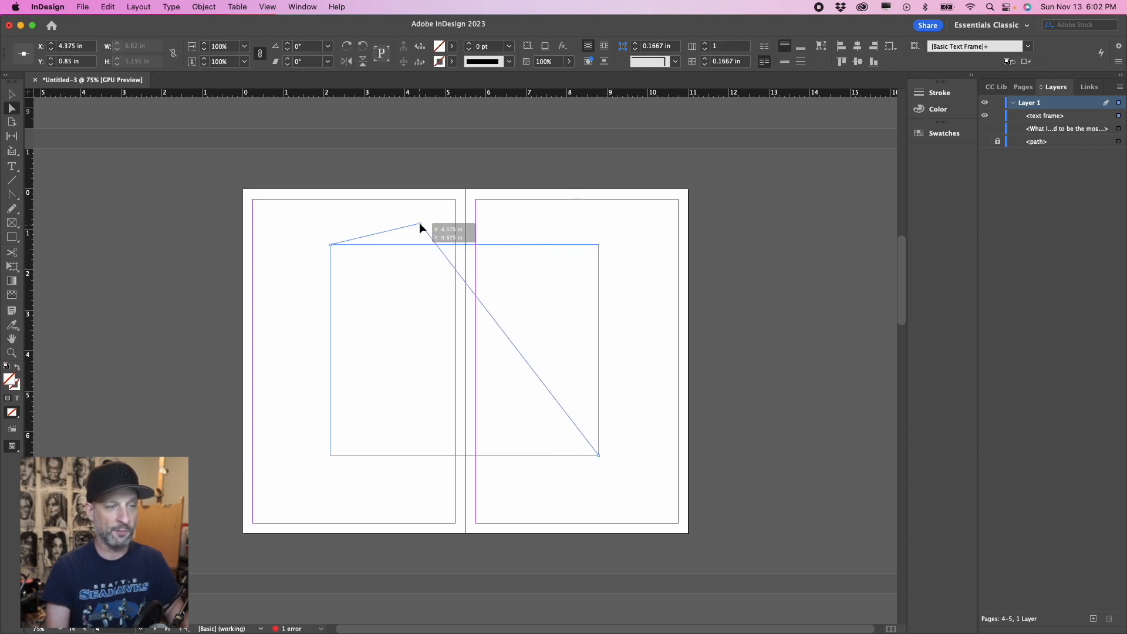
drag(420, 228, 472, 234)
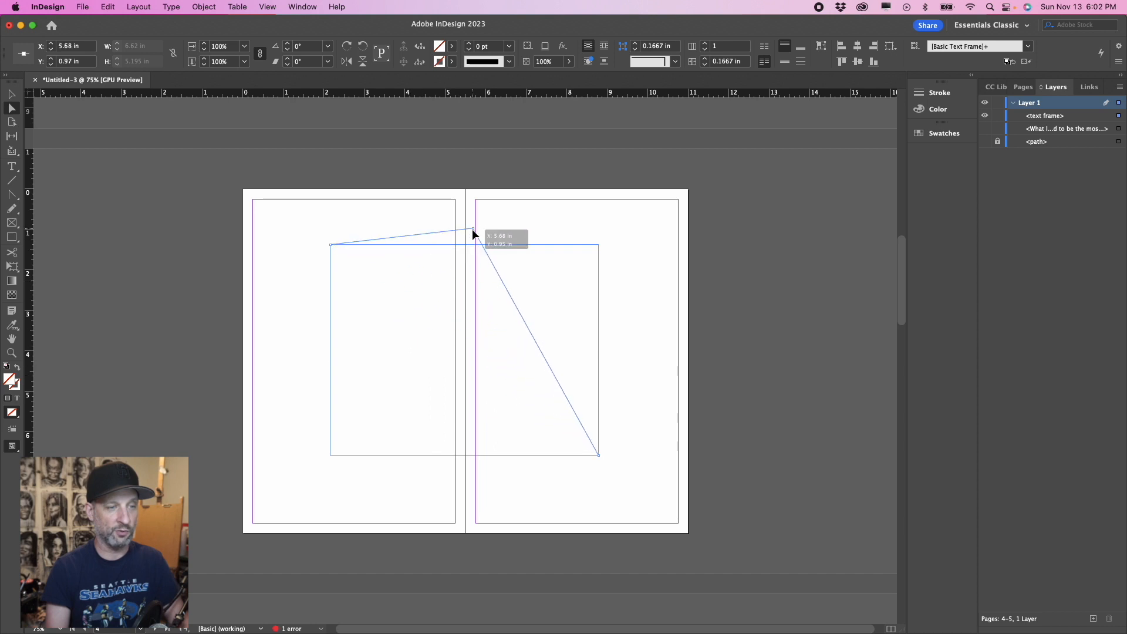
drag(473, 234, 446, 249)
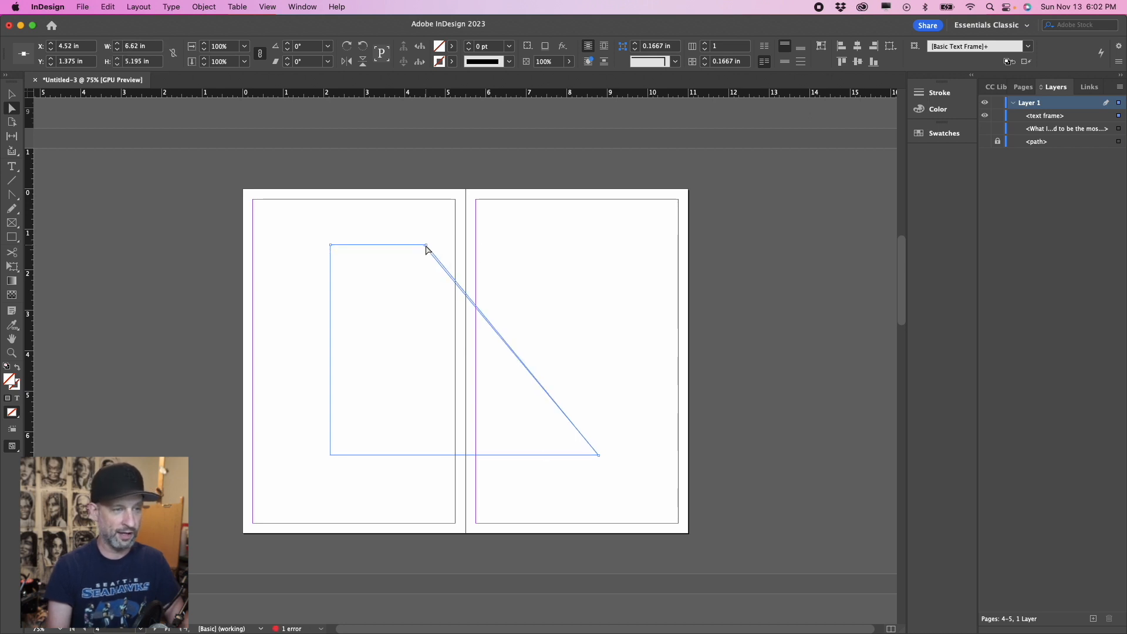
drag(426, 248, 514, 247)
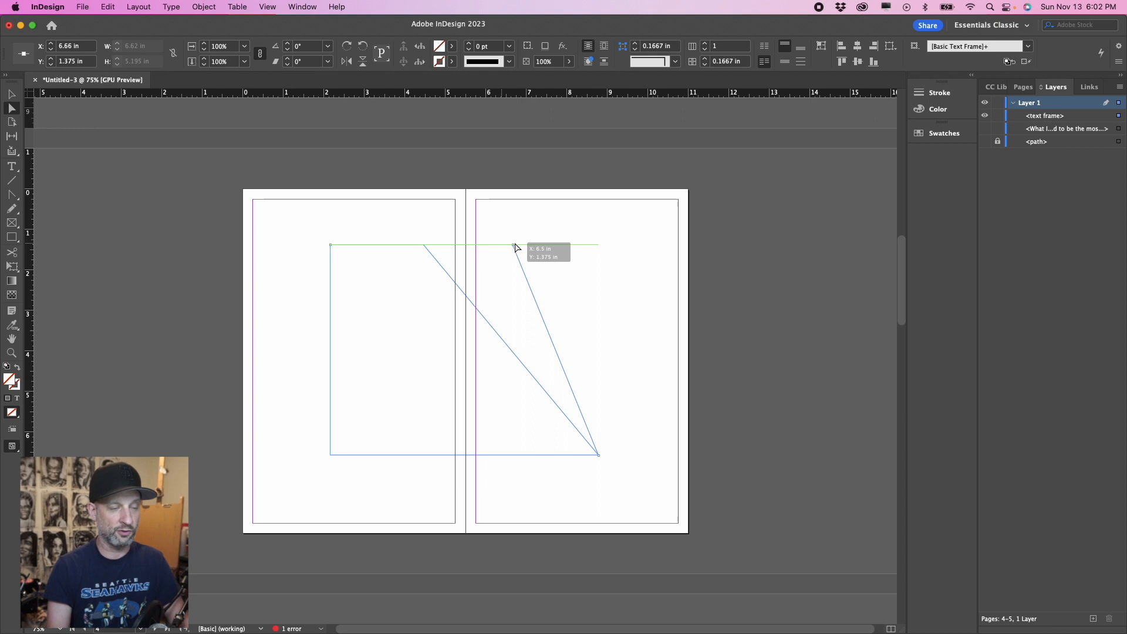
drag(512, 248, 523, 248)
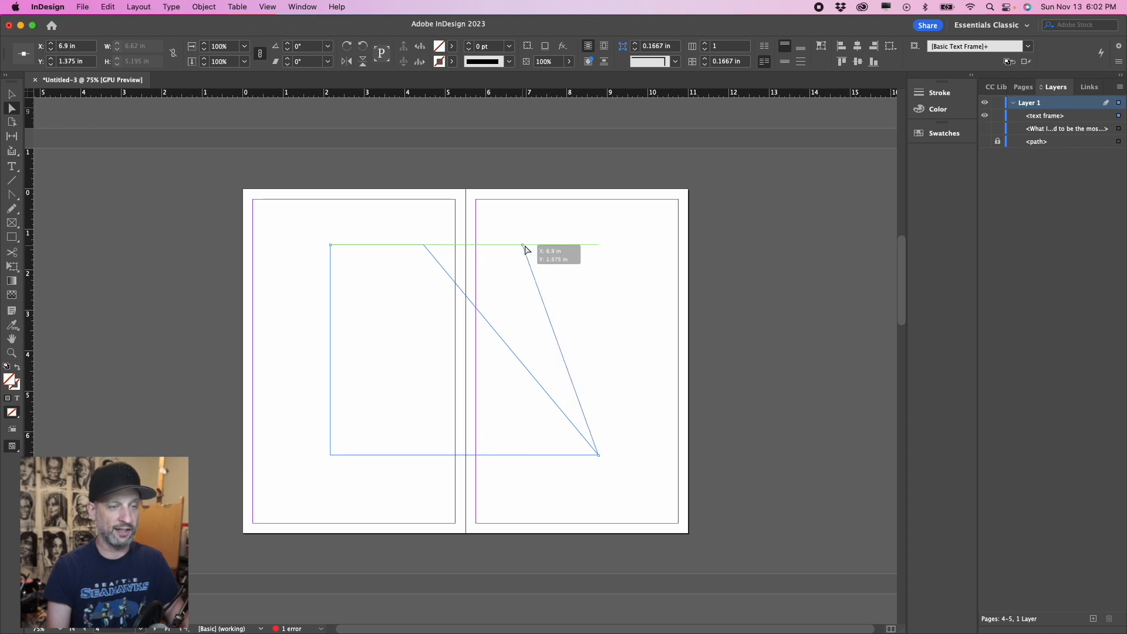
drag(523, 247, 588, 248)
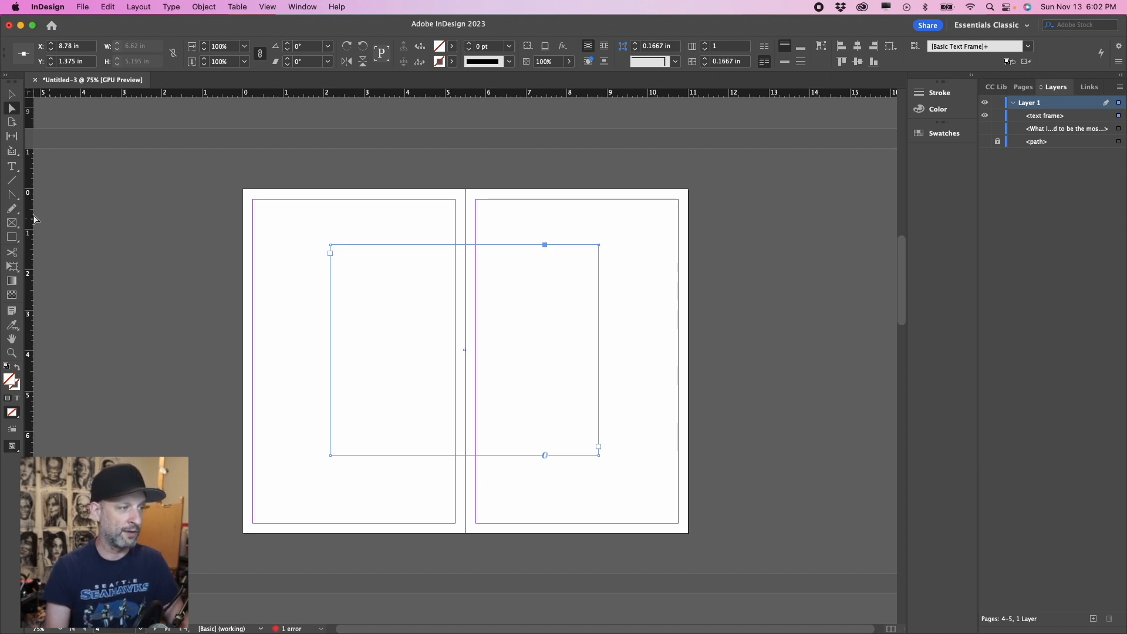
Select the Add Anchor Point Tool from the Pen tool group.
click(12, 194)
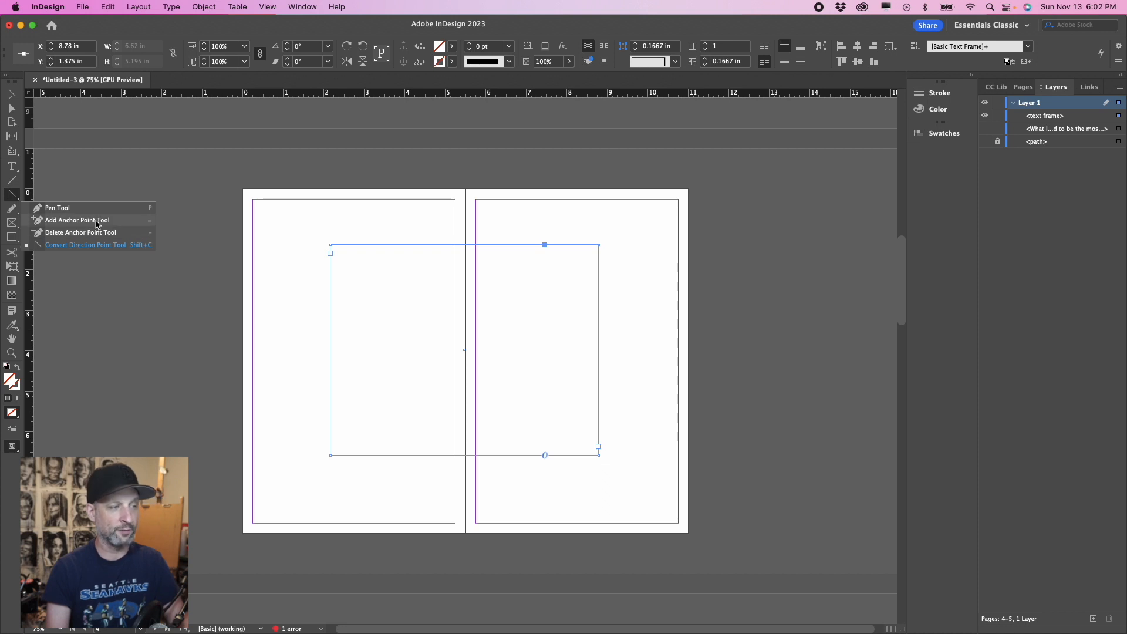
click(56, 208)
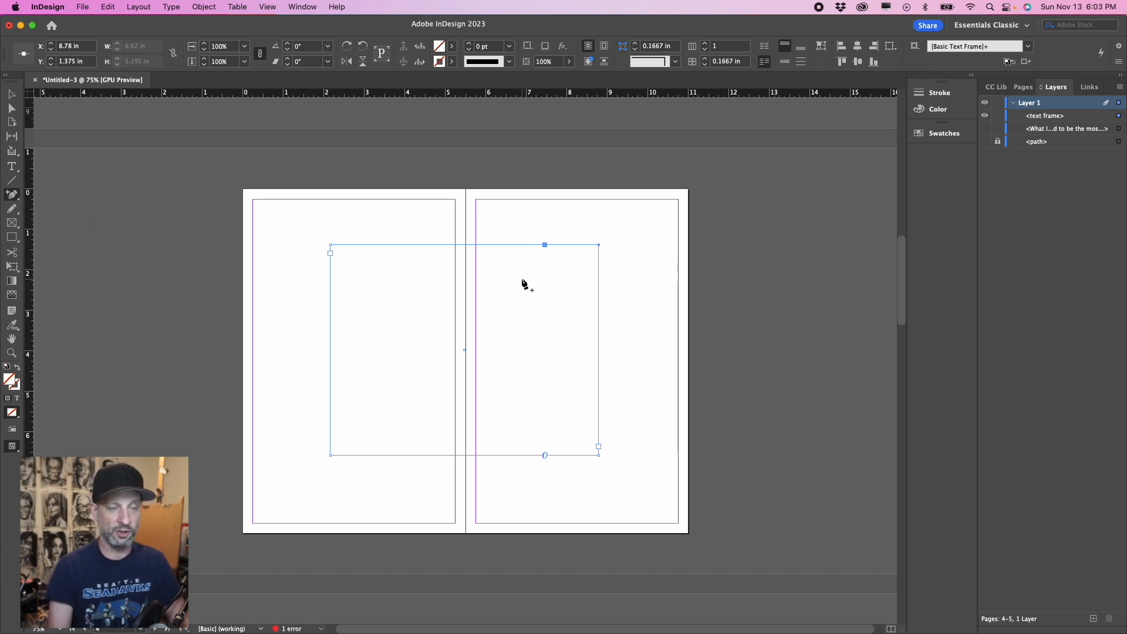
mouse_move(598, 296)
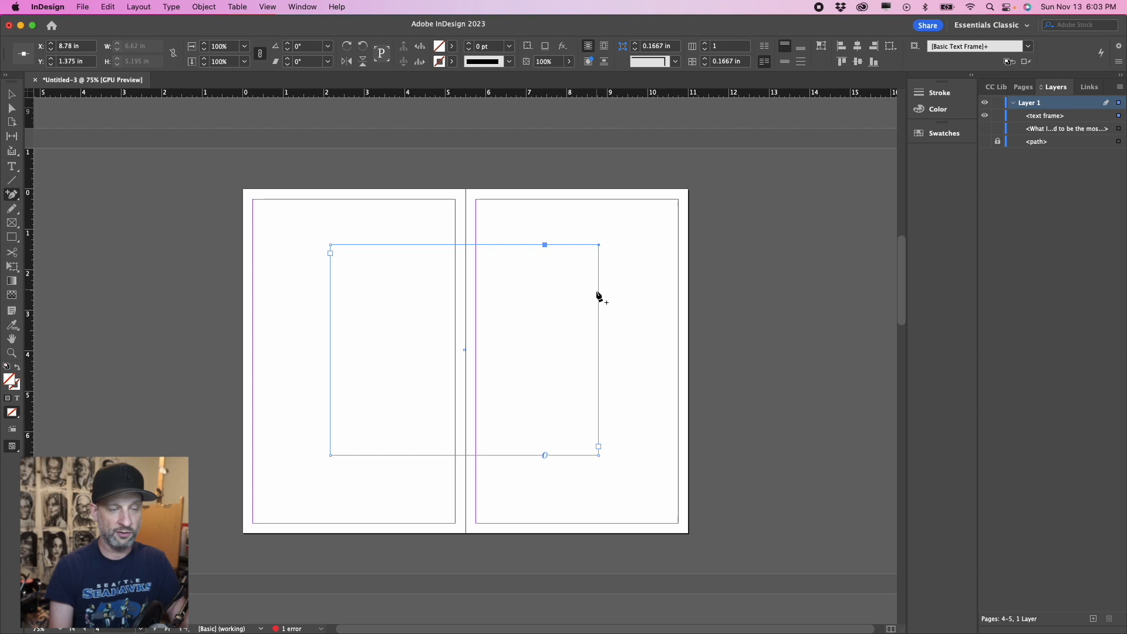
mouse_move(595, 361)
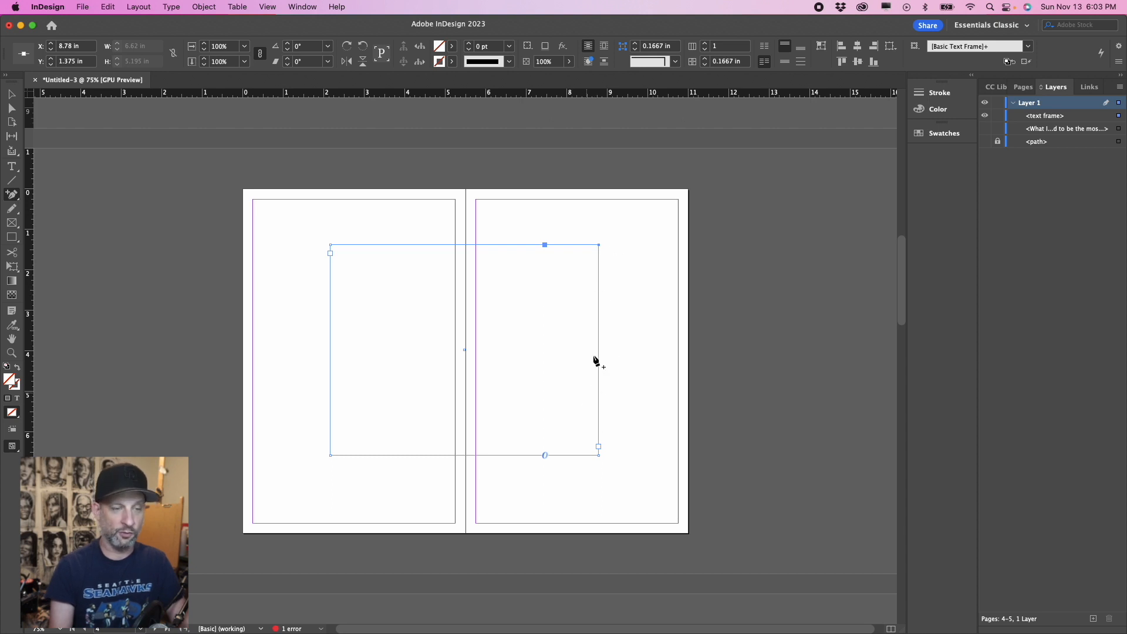
mouse_move(603, 286)
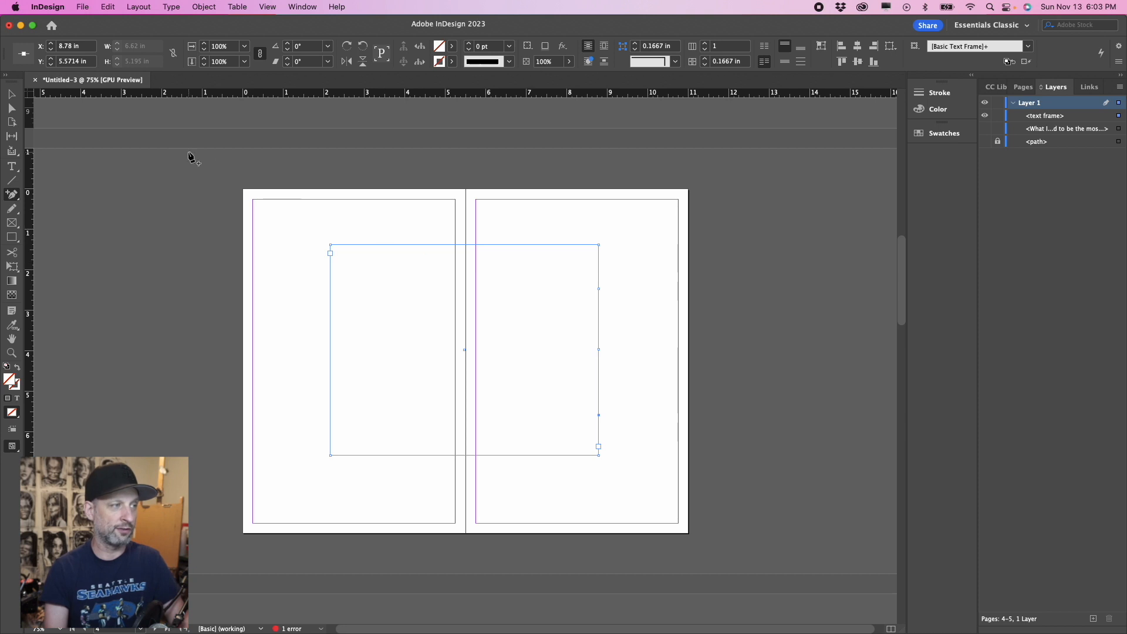
mouse_move(594, 280)
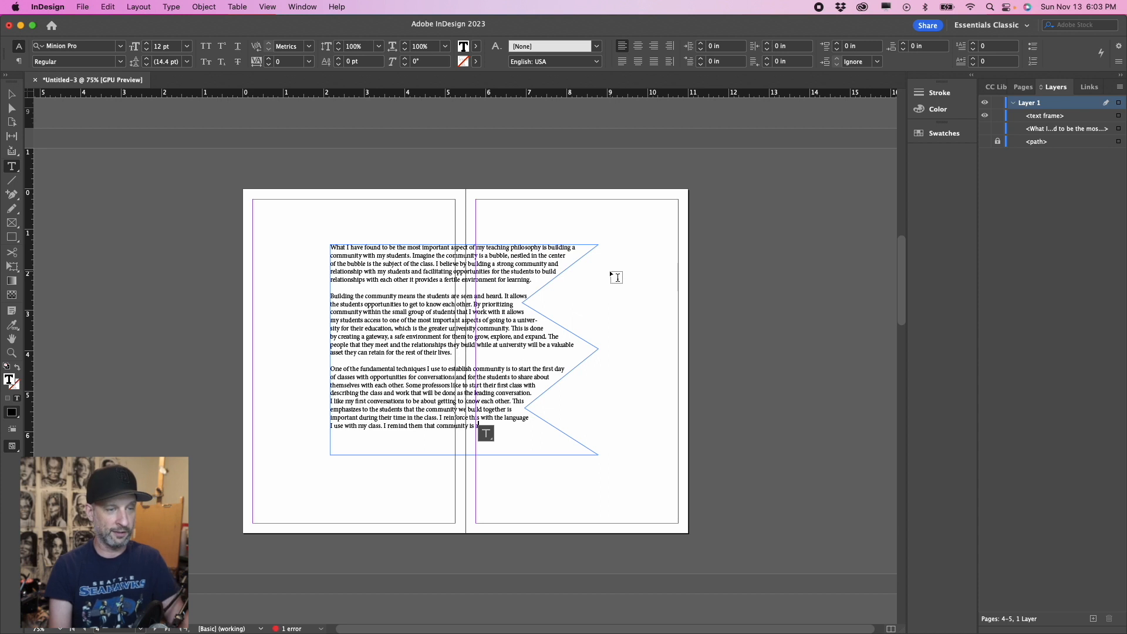
mouse_move(675, 251)
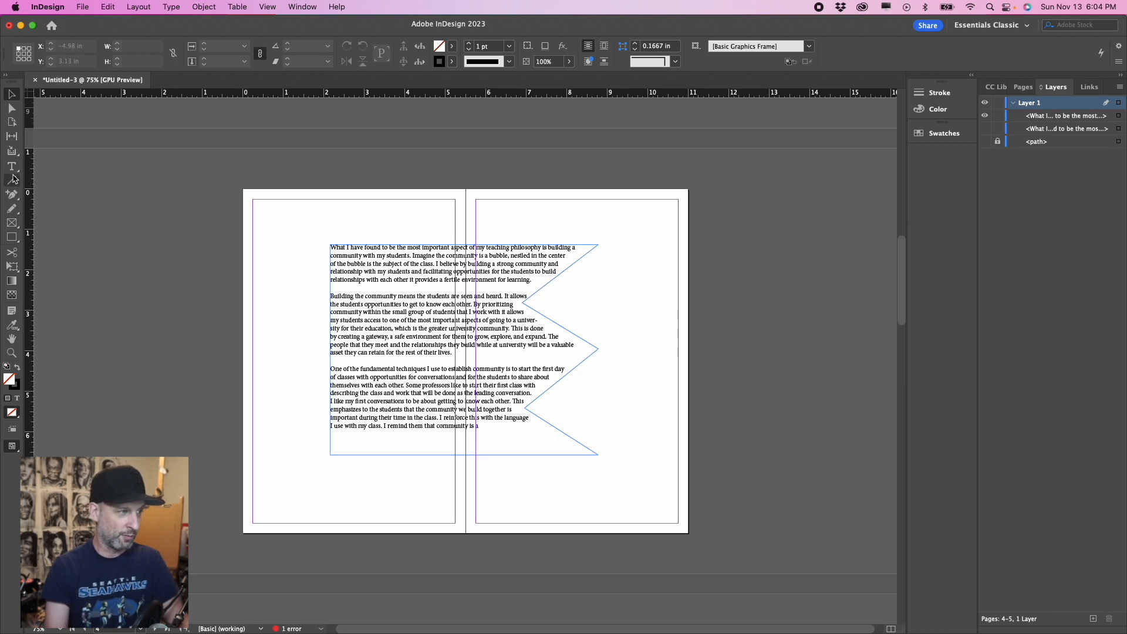
Select the Convert Direction Point Tool to turn the right-edge corners into curves.
click(11, 195)
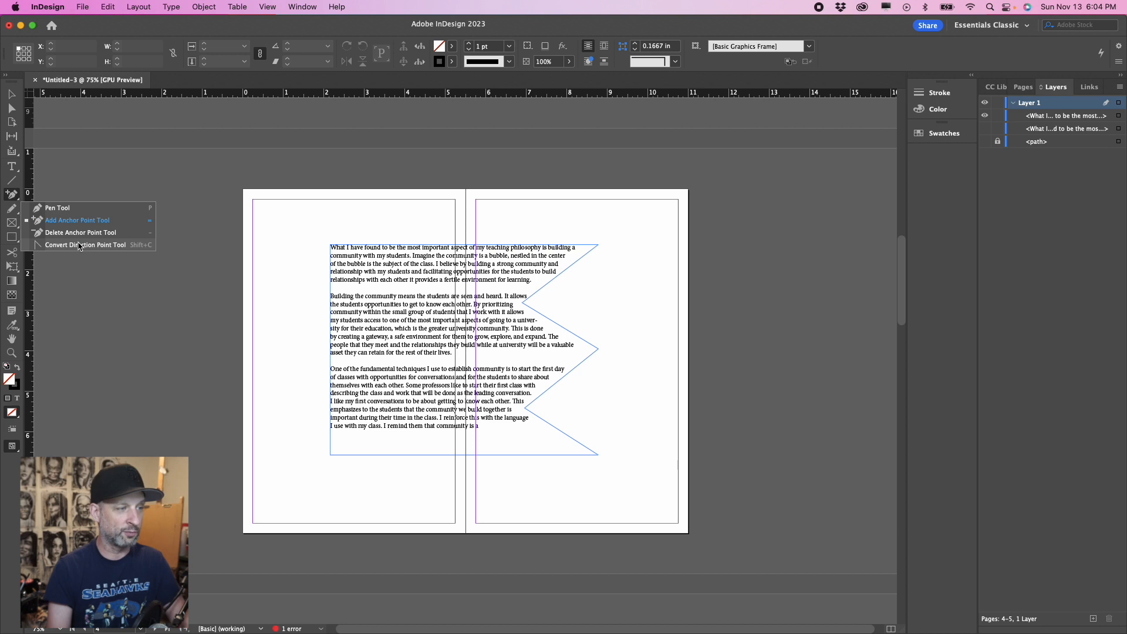
click(325, 240)
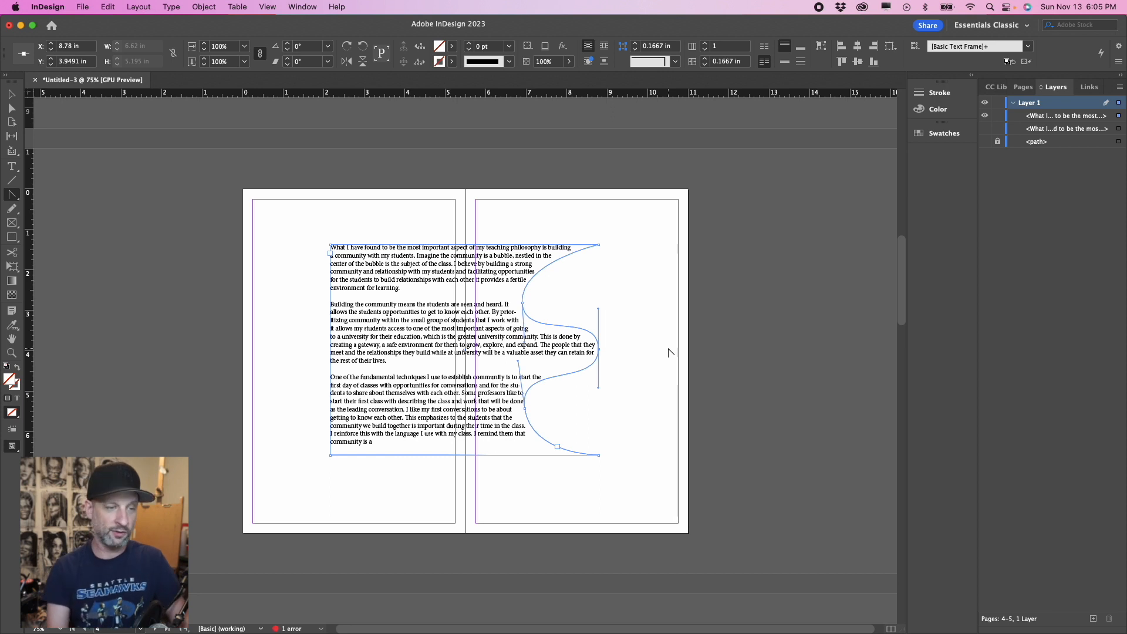
mouse_move(709, 359)
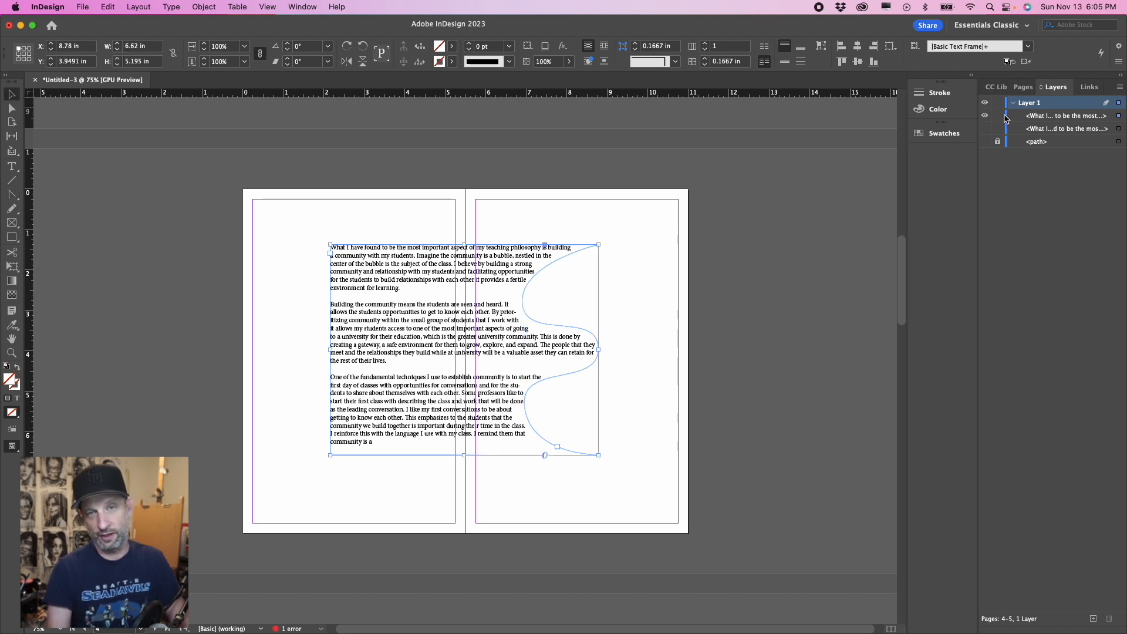
mouse_move(998, 115)
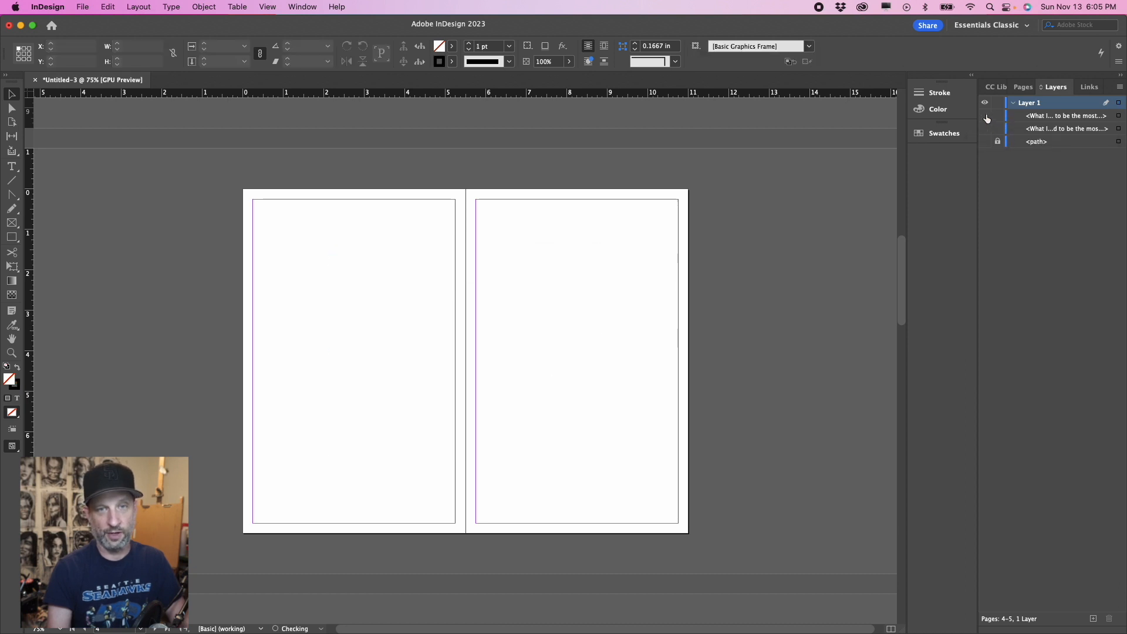
Toggle layer visibility to reveal the text-and-blue-shape example instead of the wavy frame.
click(983, 115)
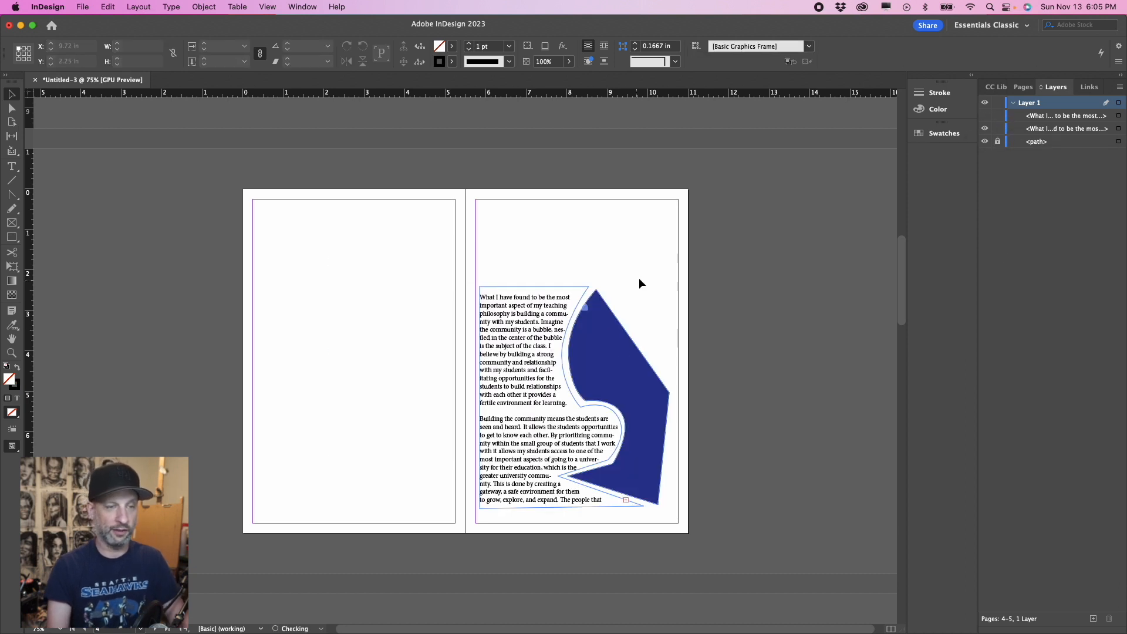